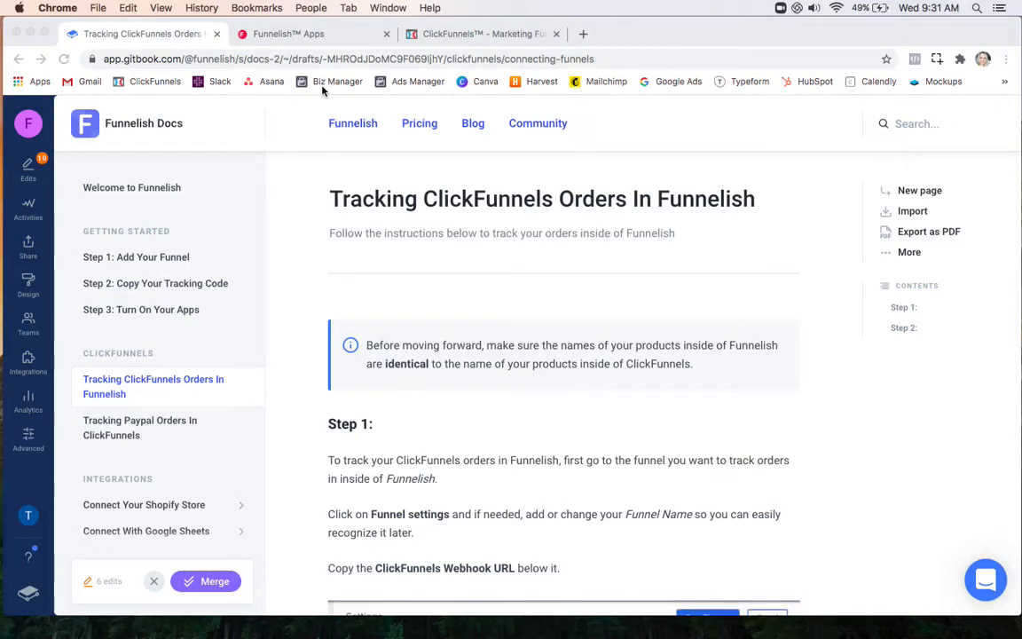
Step: Leave the guide and show the Customers list with its two zero-order customers
click(288, 33)
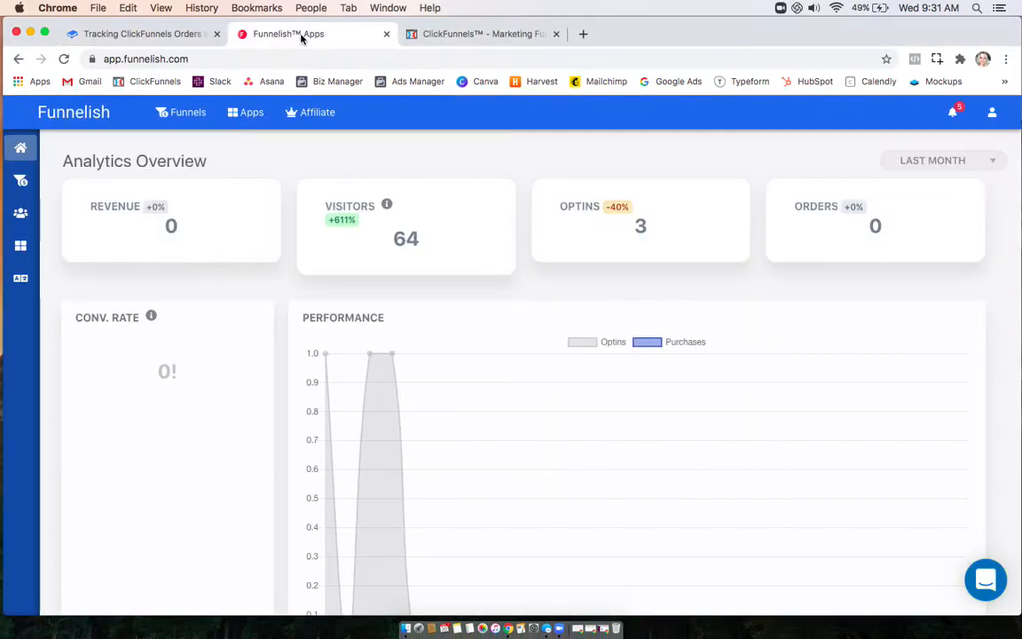
mouse_move(756, 237)
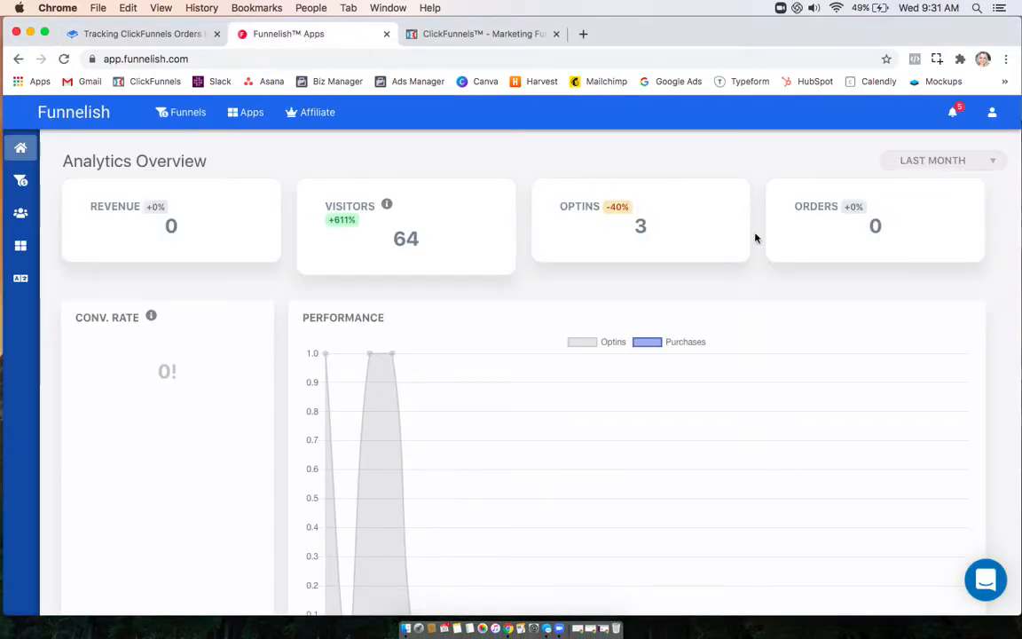
click(21, 213)
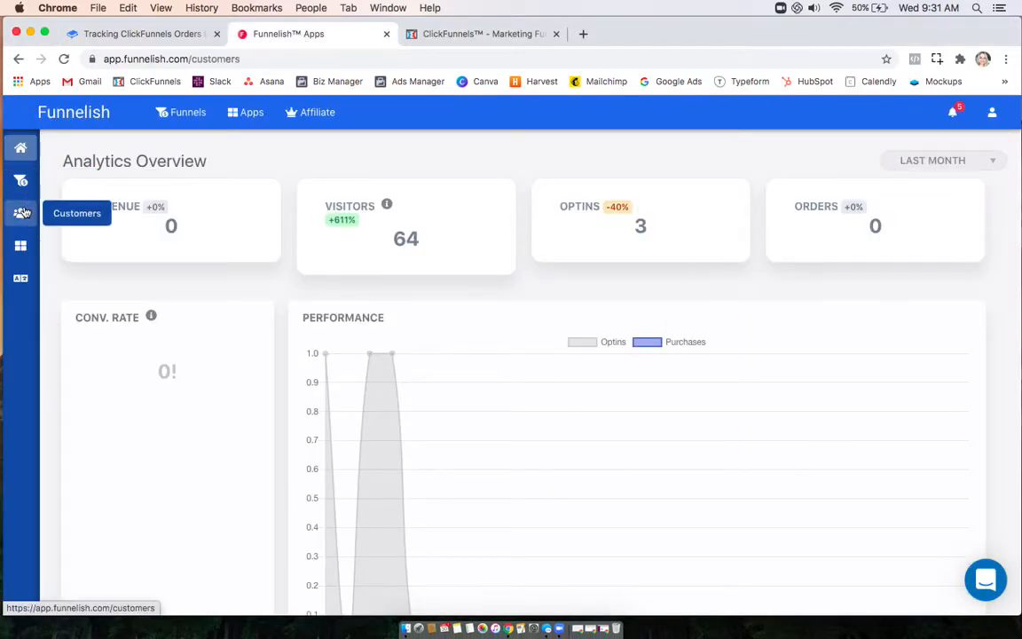
click(21, 213)
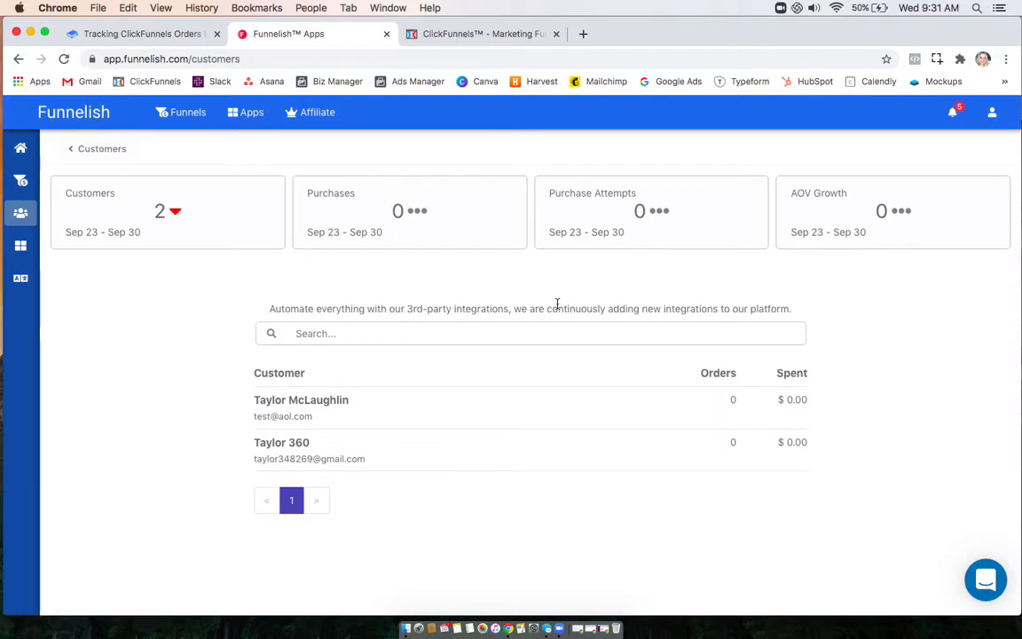
mouse_move(181, 112)
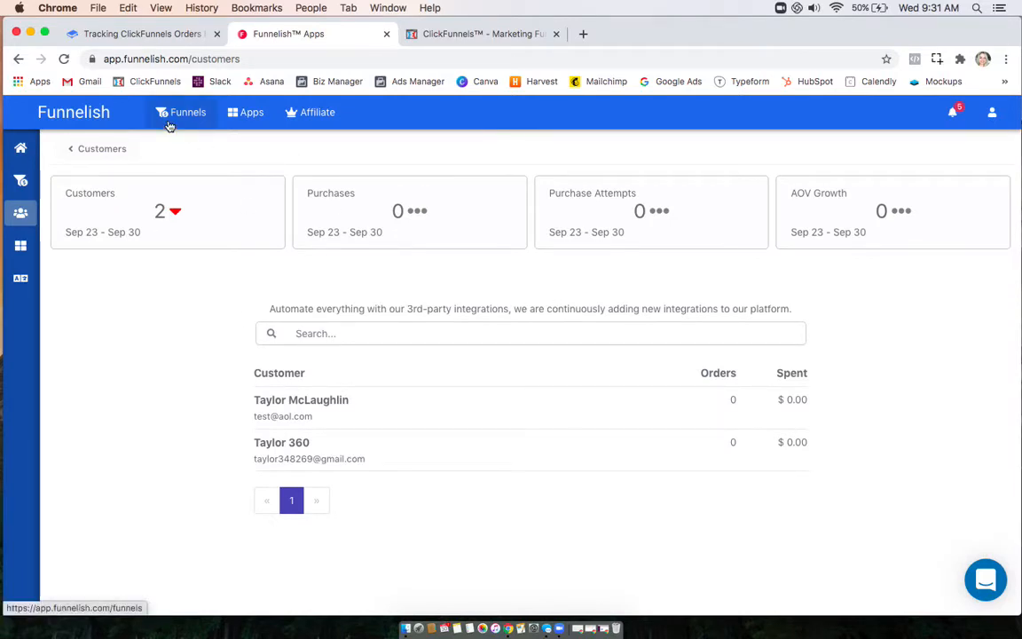
Step: Copy the ClickFunnels webhook URL from the SALES FUNNEL TEST funnel settings
click(181, 112)
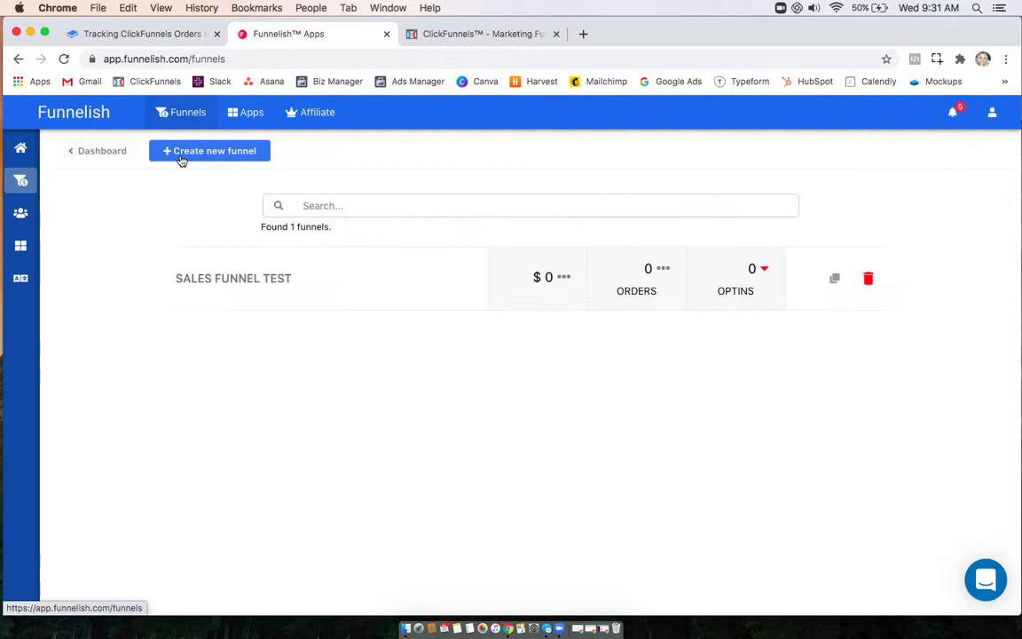
click(234, 277)
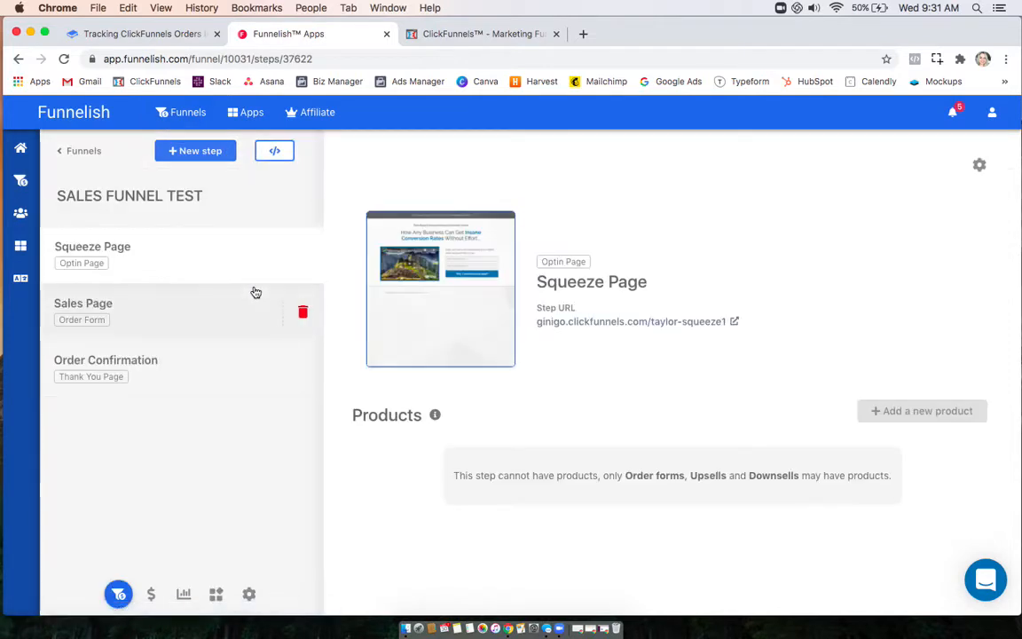
mouse_move(248, 595)
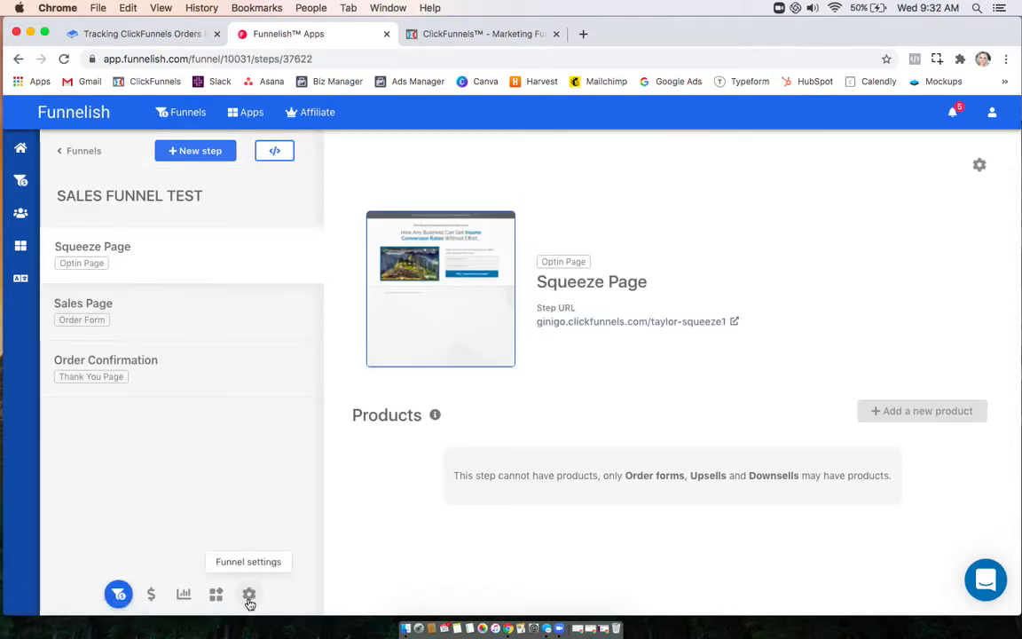
click(249, 593)
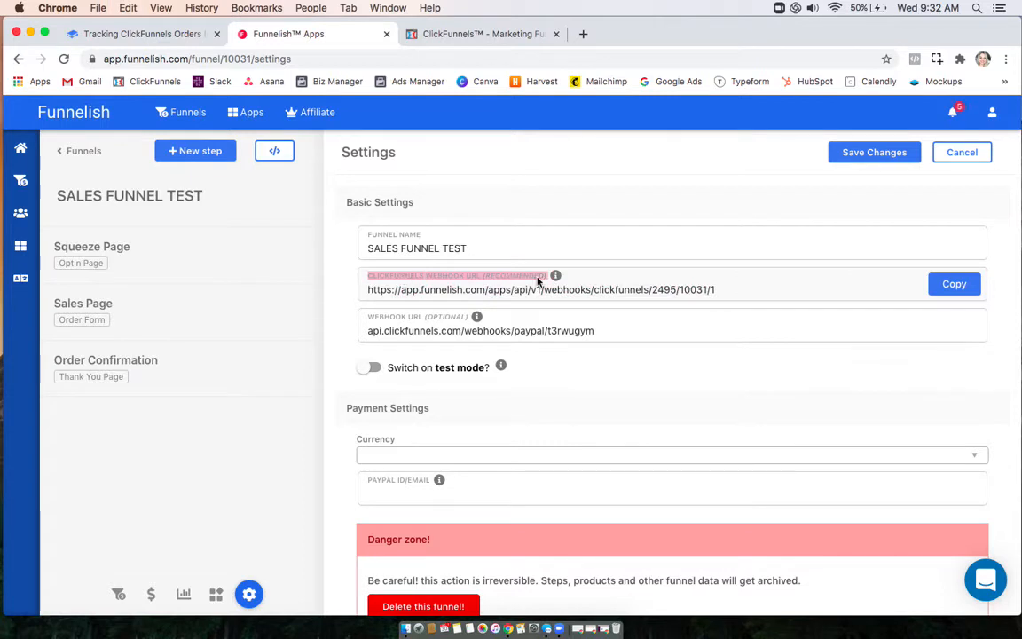
click(541, 289)
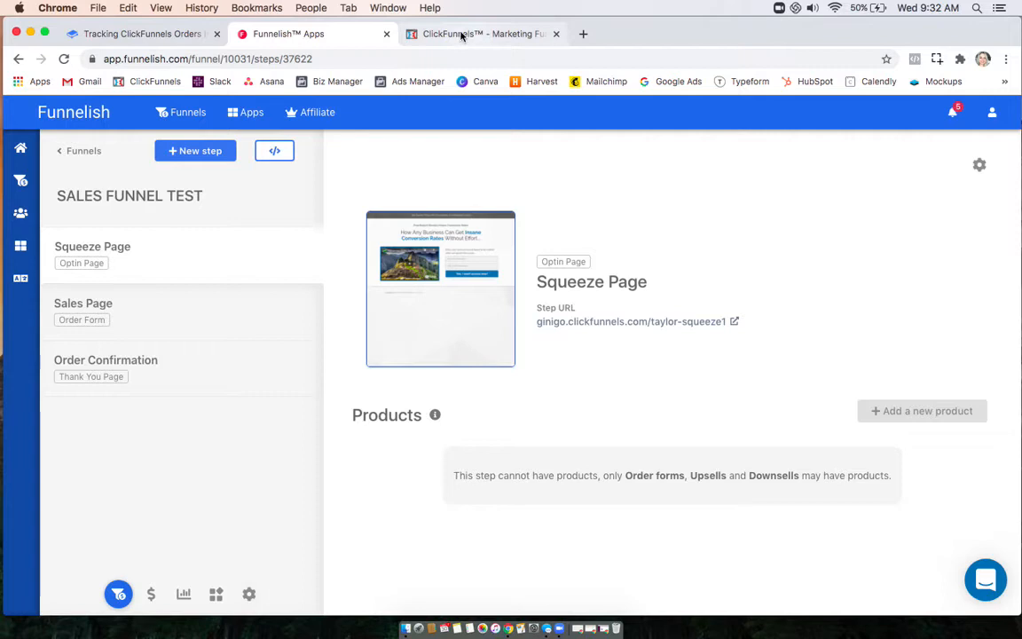
Step: Reach the SALES FUNNEL TEST webhooks page via Settings > Manage Your Funnel Webhooks
click(482, 34)
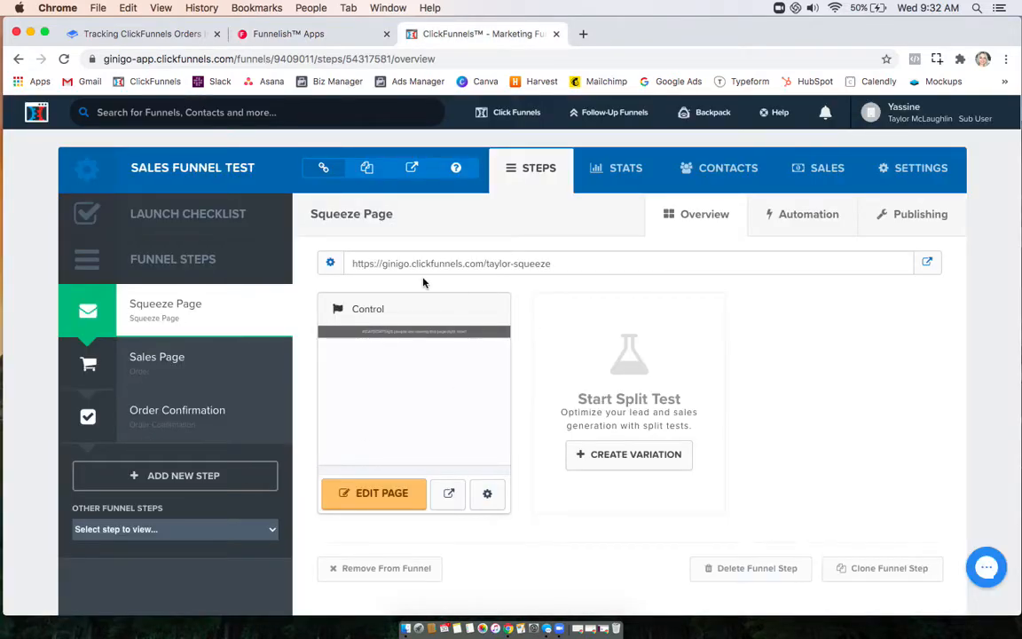
click(919, 167)
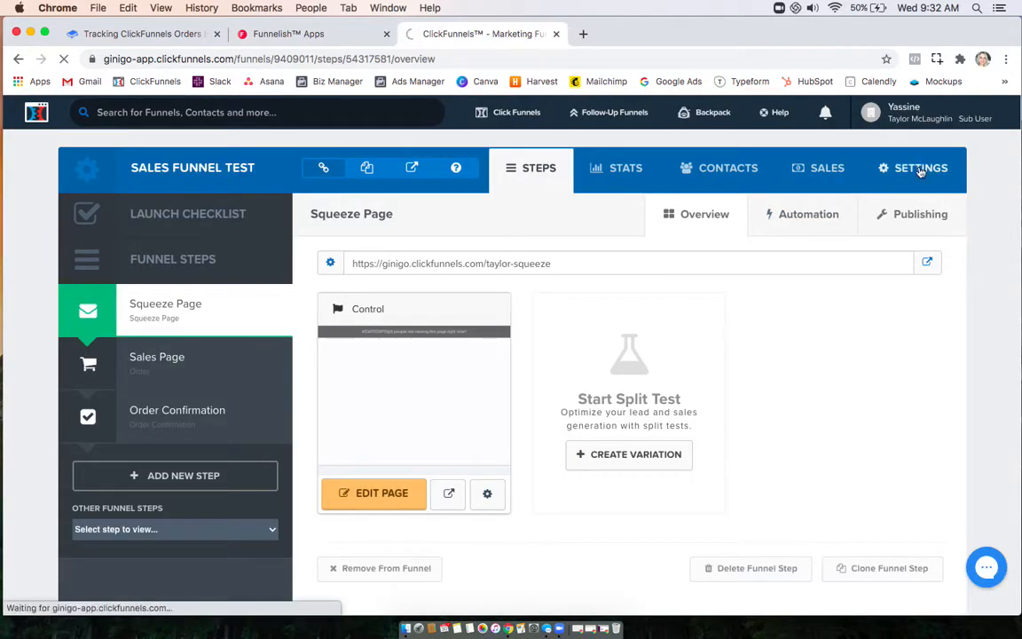
click(919, 166)
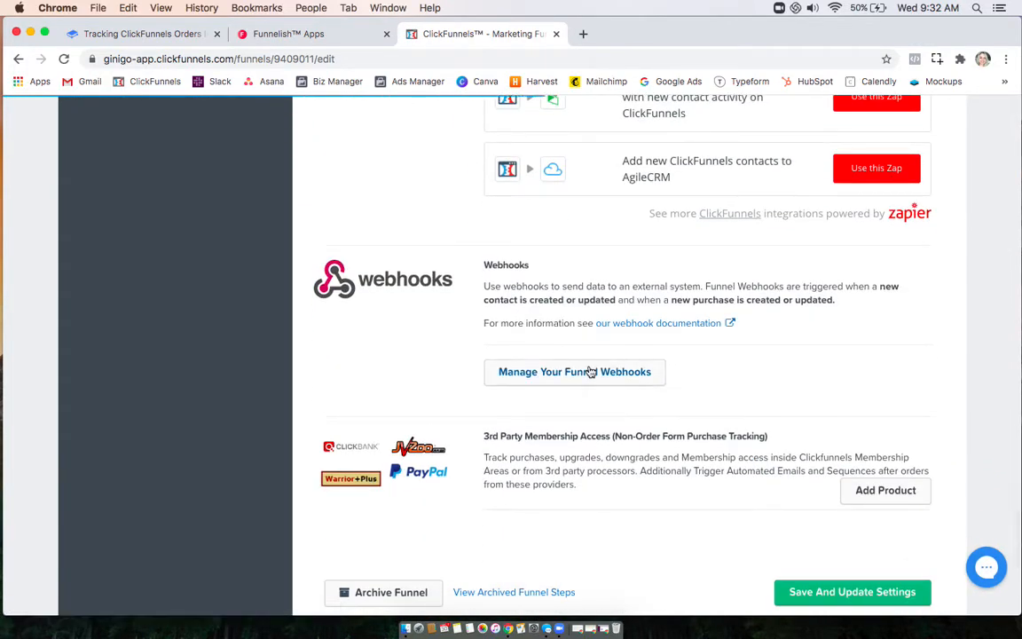
click(574, 373)
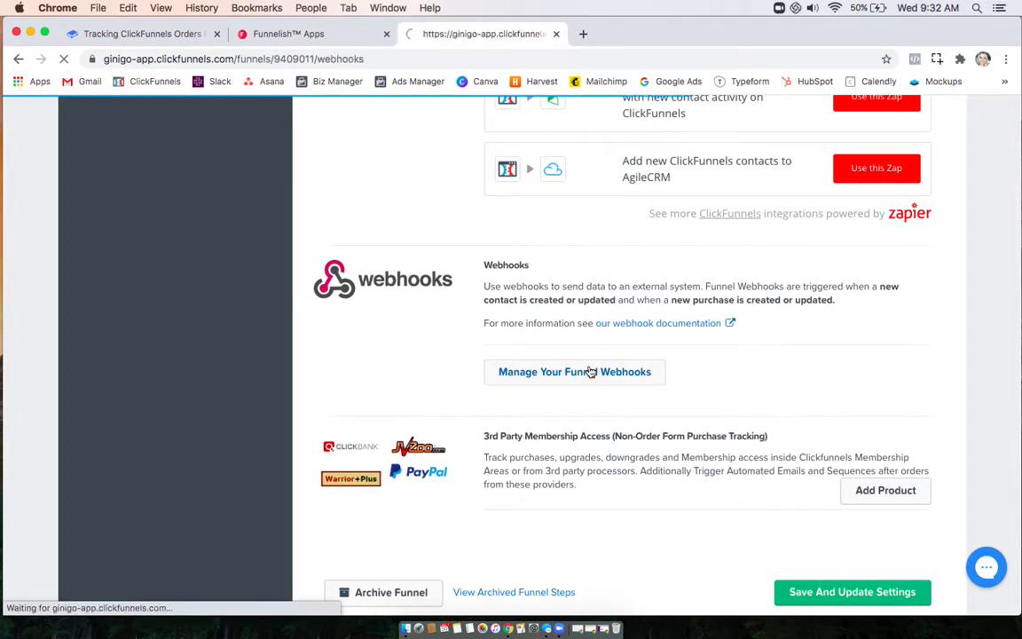
click(575, 373)
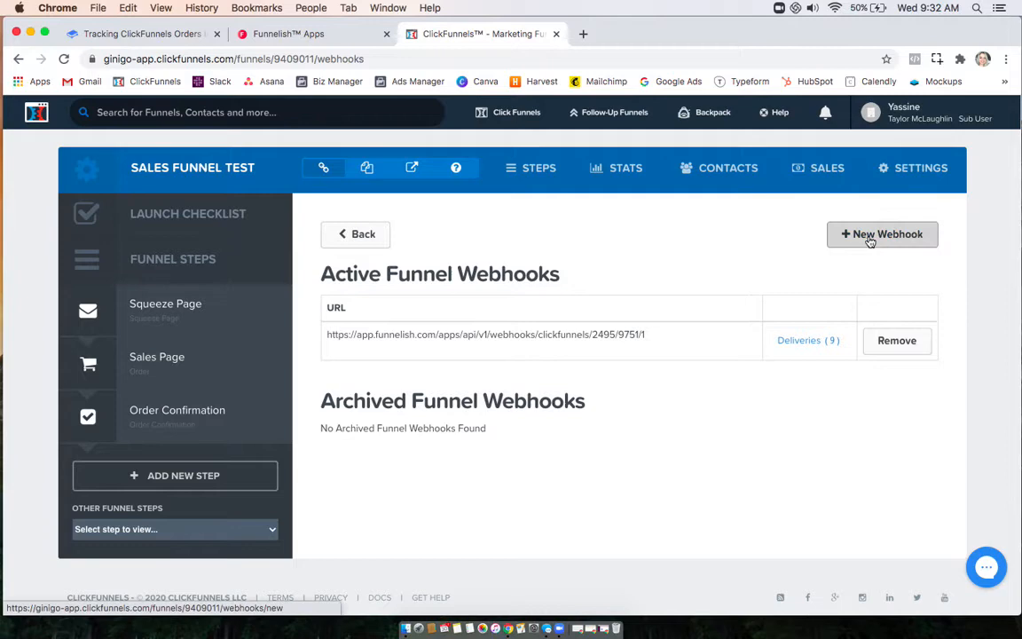
Step: Start a new webhook with the Funnelish clickfunnels URL and the All Events trigger
click(882, 235)
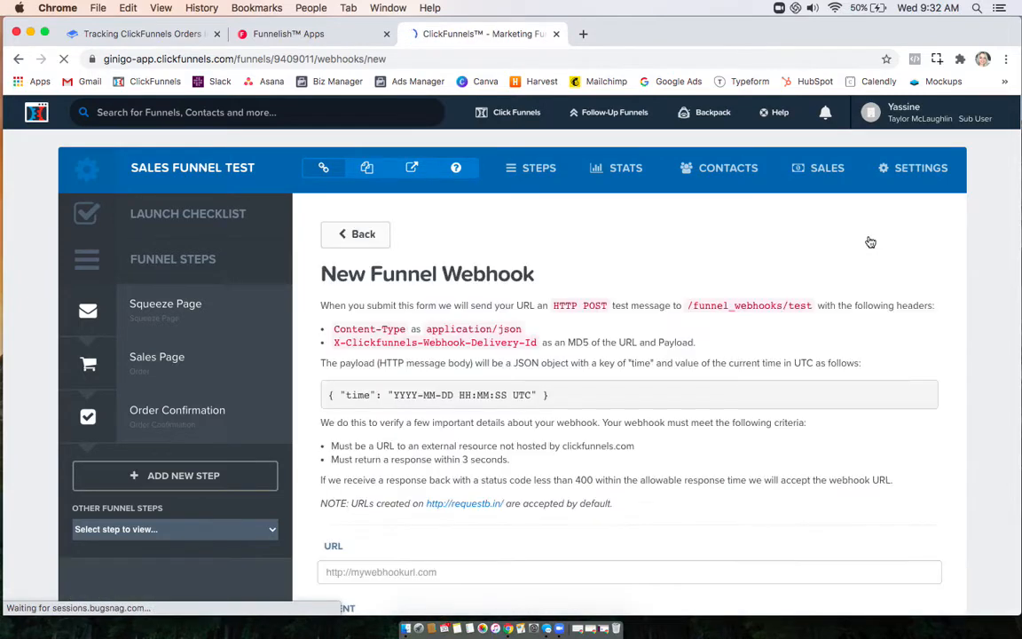
scroll(down, 3)
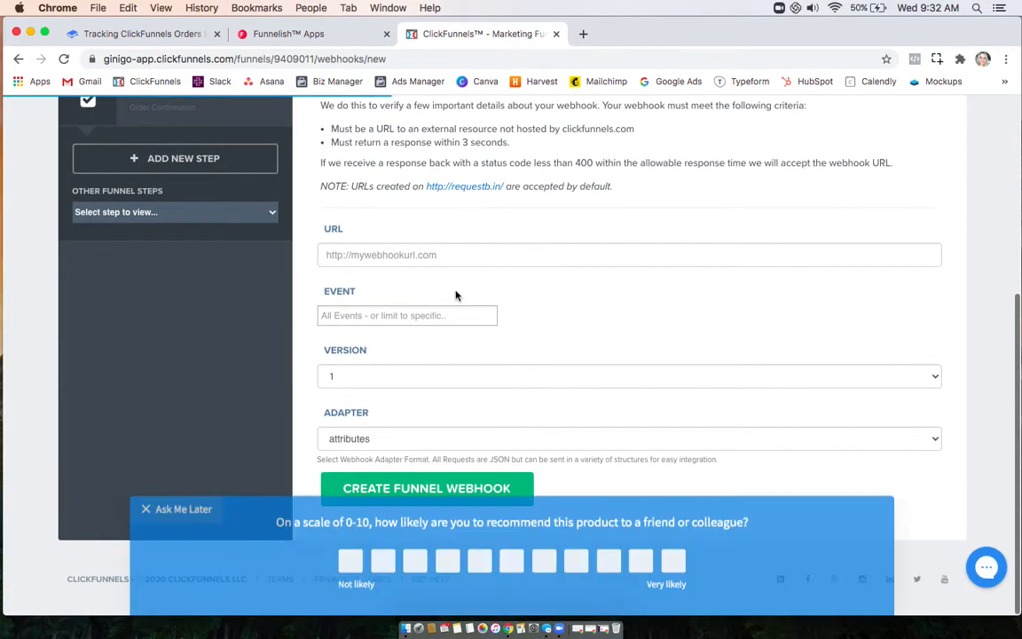
text(https://app.funnelish.com/apps/api/v1/webhooks/clickfunnels/2495/10031/1)
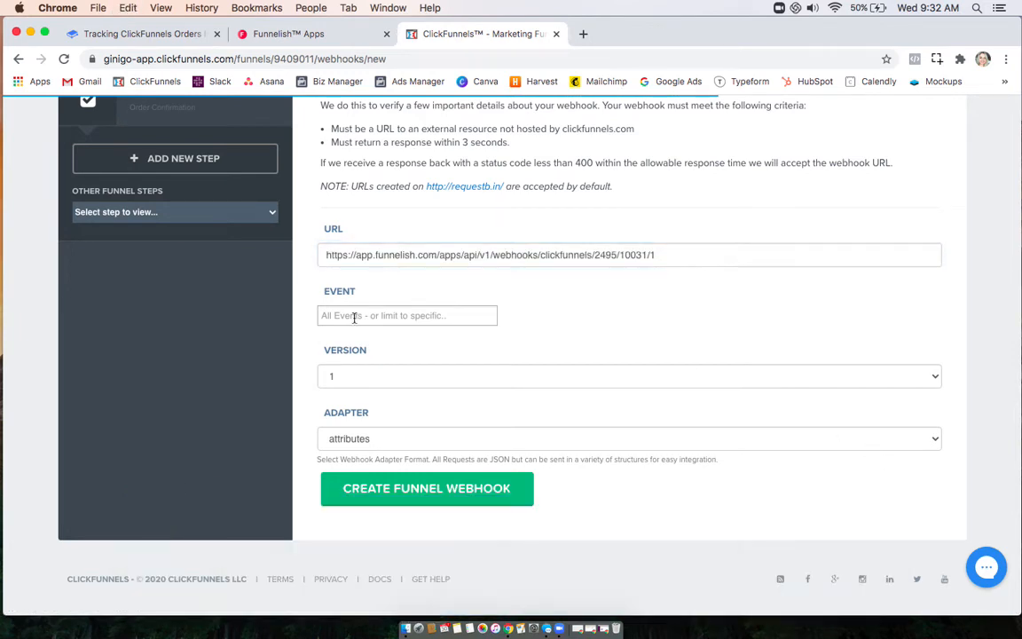
click(408, 315)
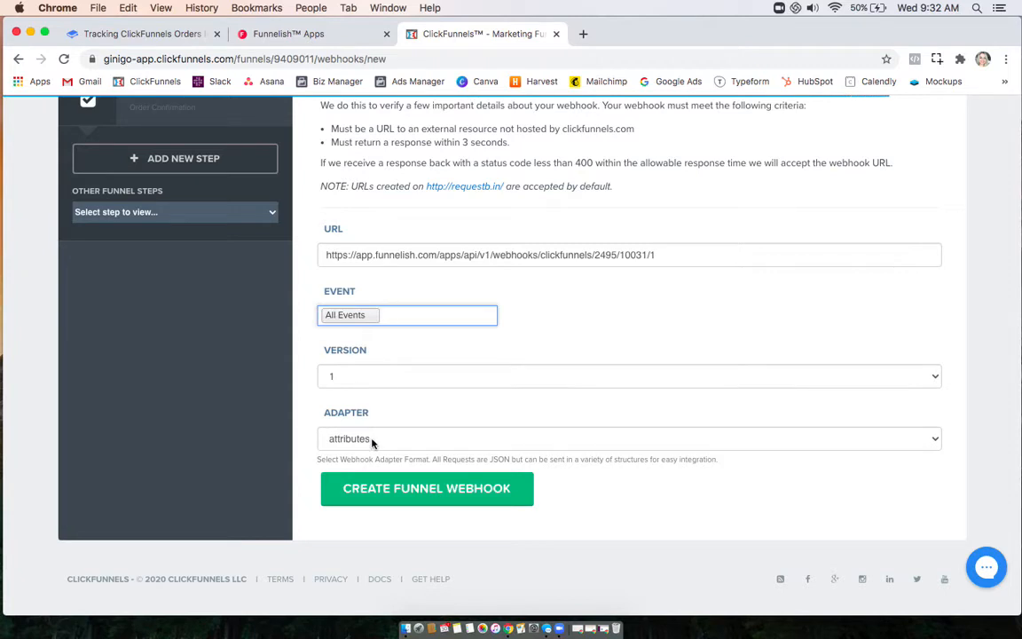
Step: Choose the json adapter and create the funnel webhook, returning to Funnelish
click(628, 439)
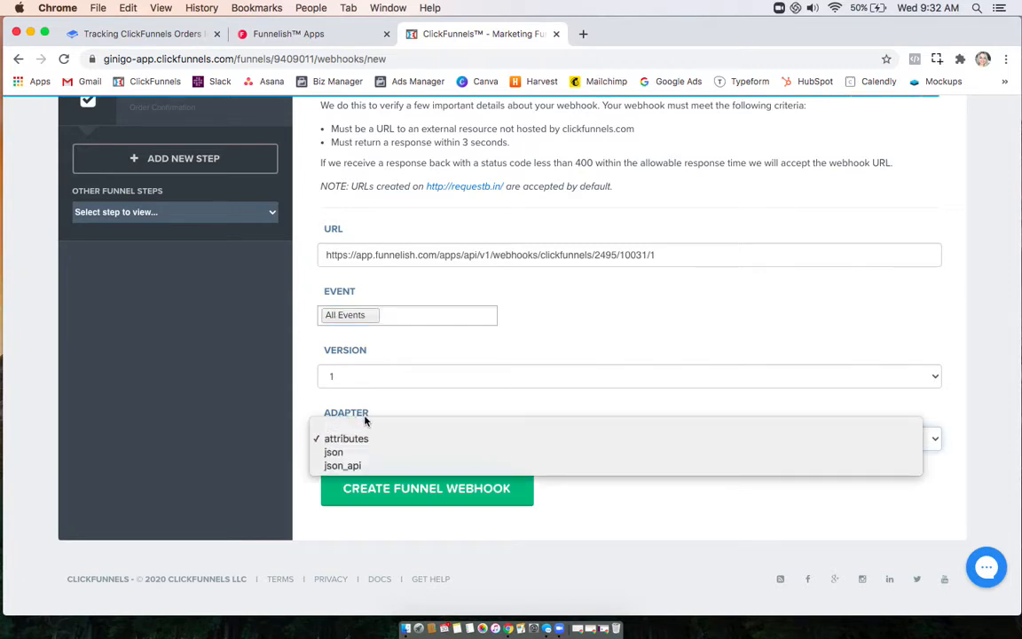
click(333, 453)
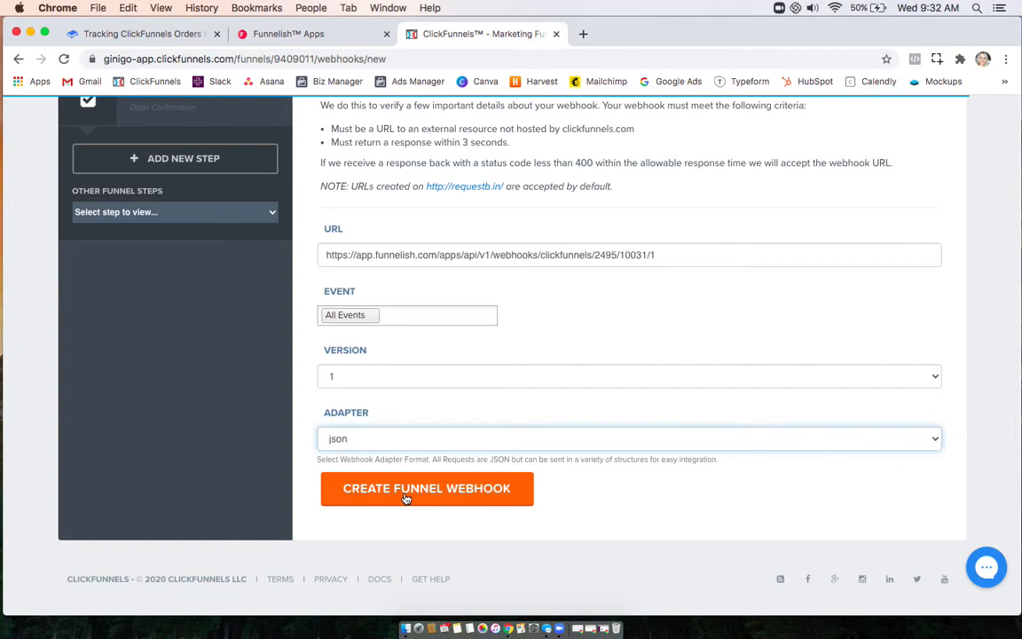
click(425, 488)
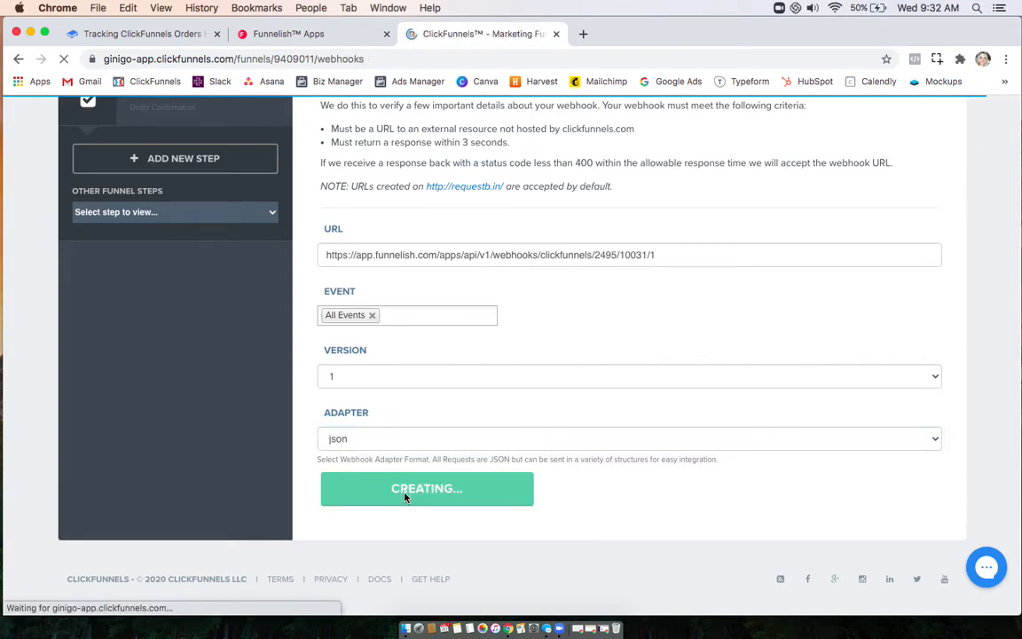
click(426, 488)
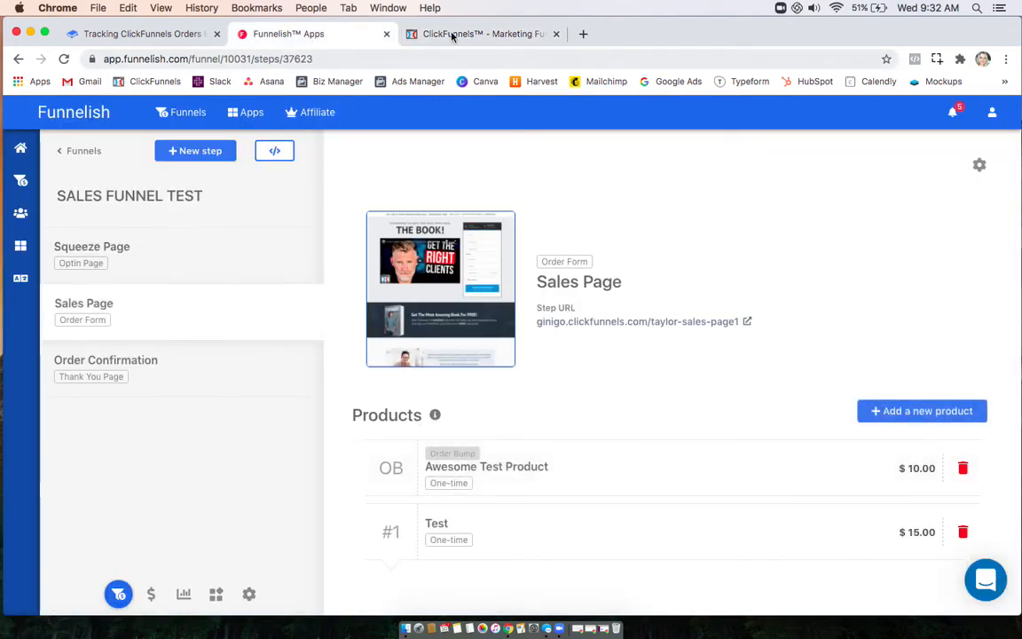
Step: Compare the Sales Page products (Awesome Test Product, Test) between ClickFunnels and Funnelish
click(482, 34)
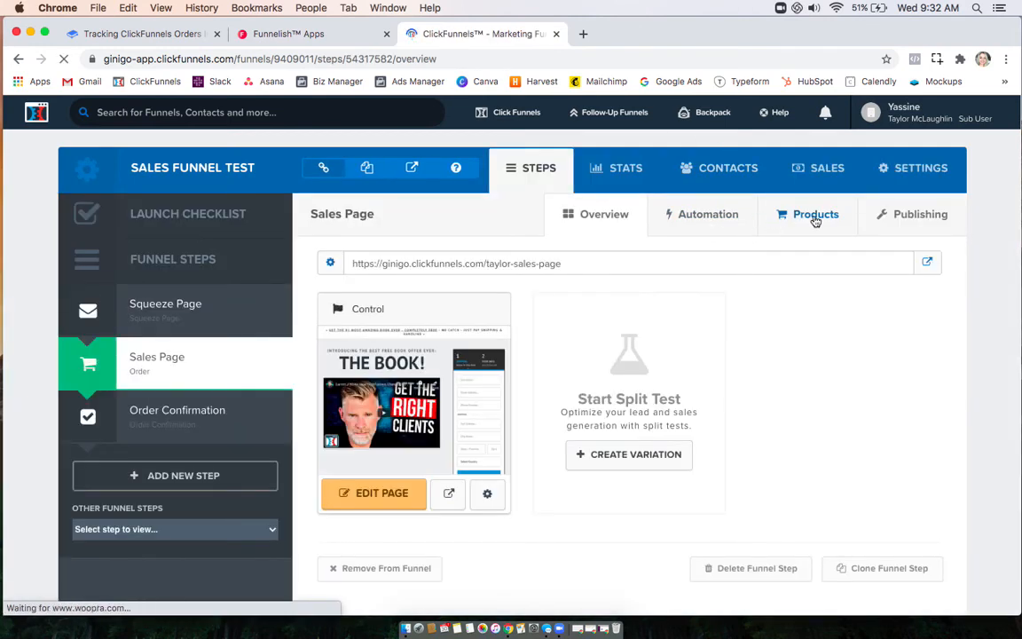
click(814, 213)
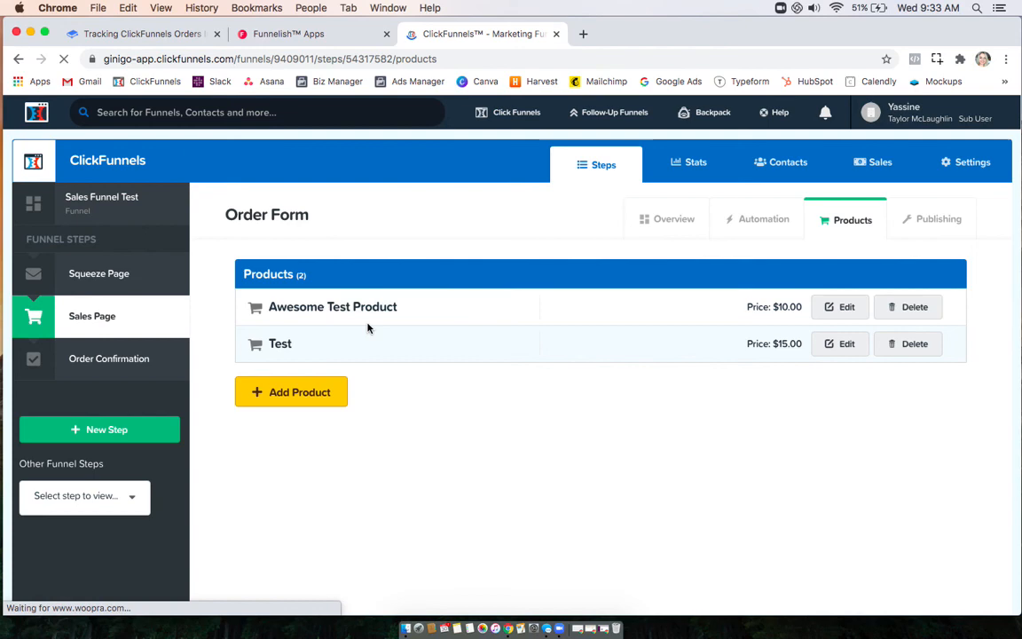
click(310, 34)
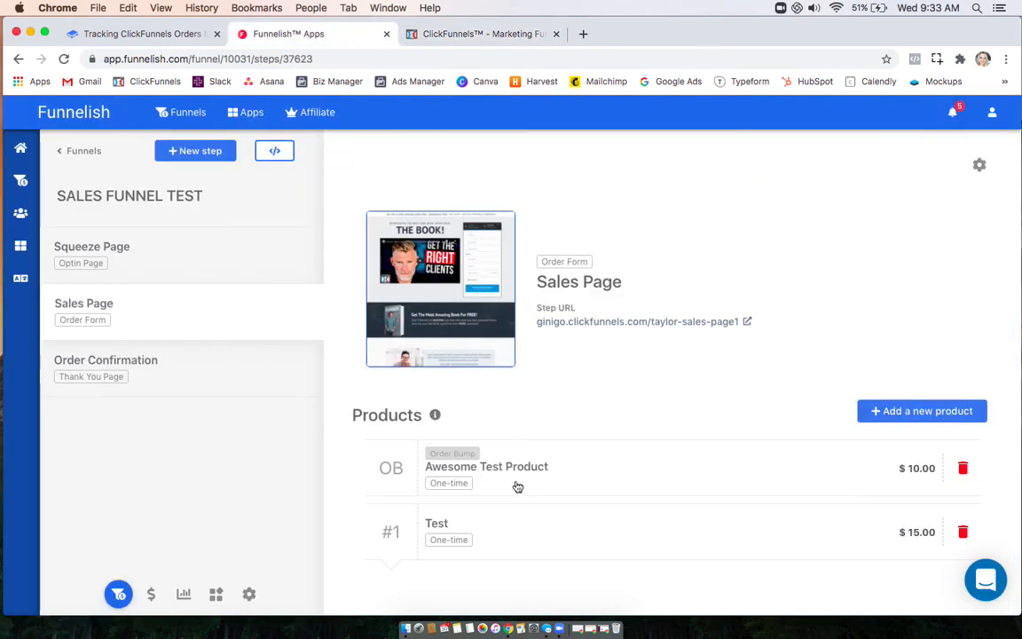
click(483, 33)
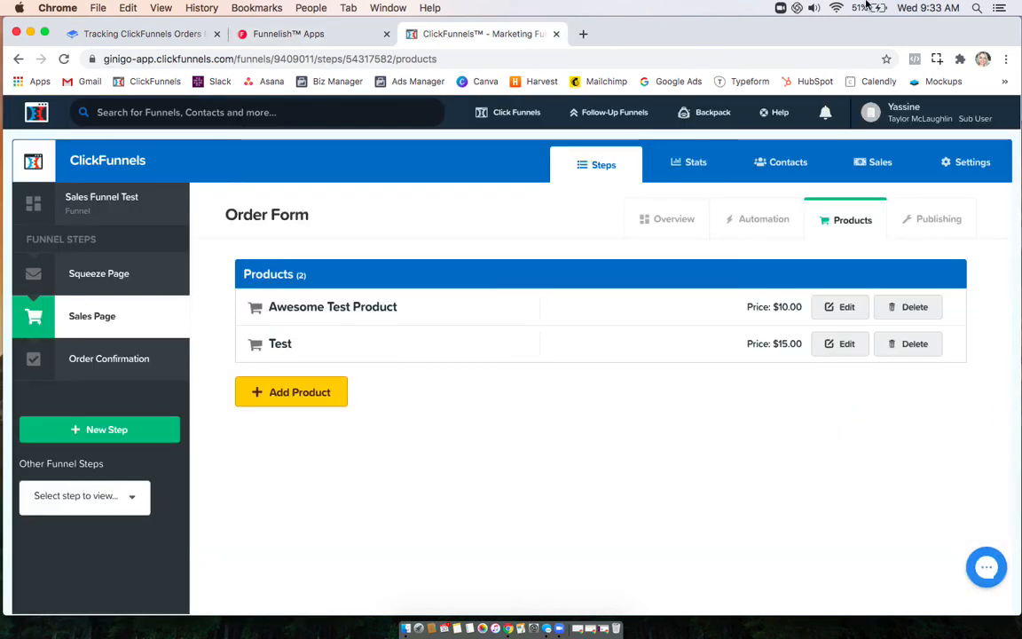